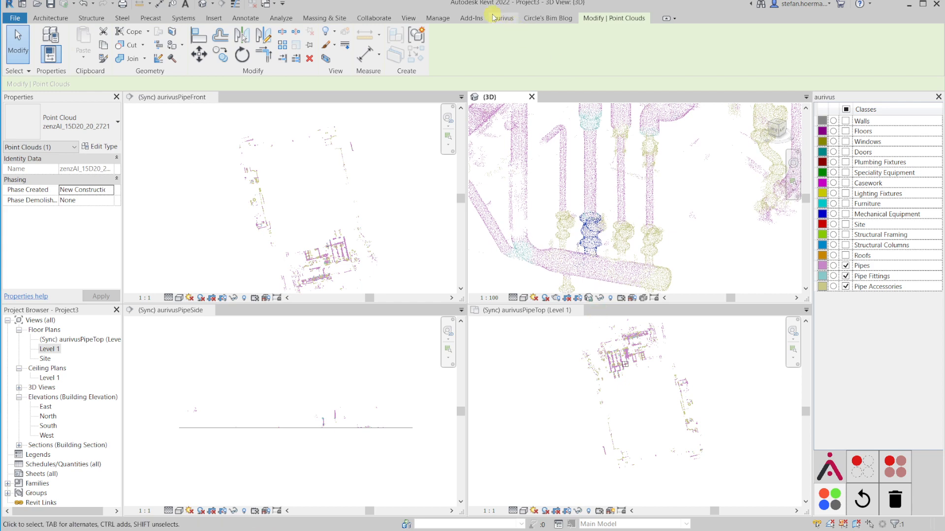
- Use the aurivus Center selection tool to focus the synced section views on the scanned vertical pipe
{"action": "left_click", "coordinate": [503, 18]}
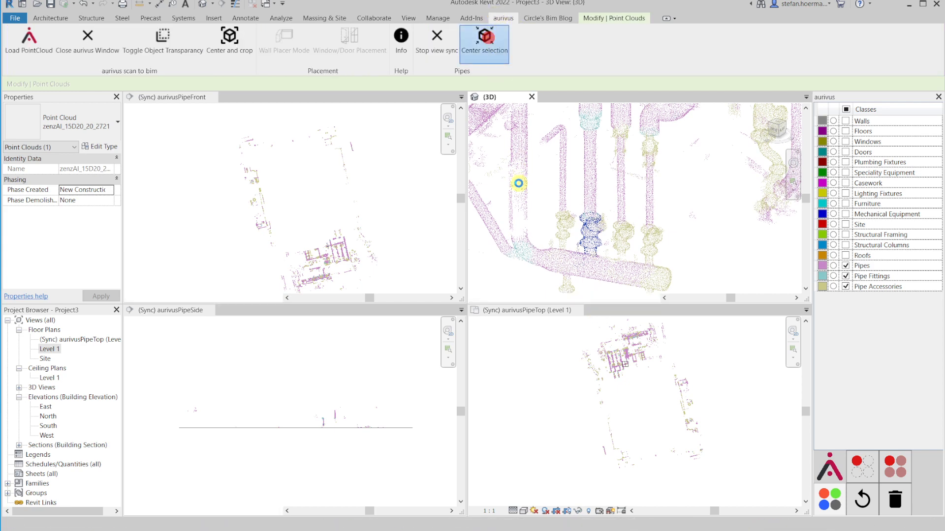
{"action": "left_click", "coordinate": [484, 34]}
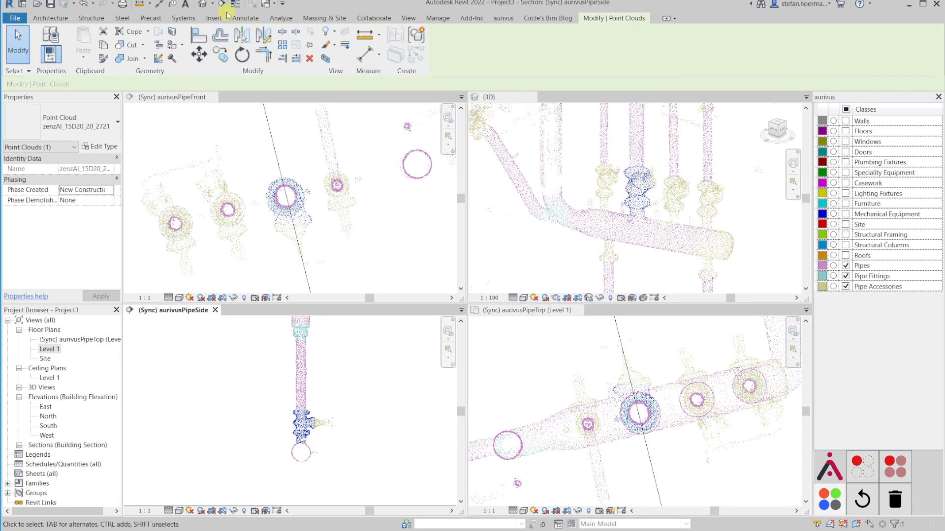
- Start a Systems pipe with 300 mm diameter and place it vertically over the scanned pipe
{"action": "left_click", "coordinate": [184, 17]}
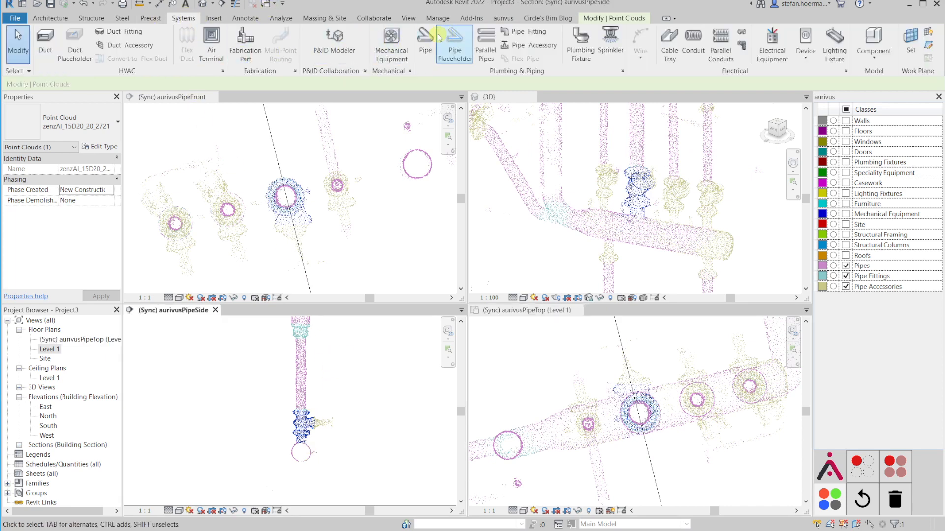
{"action": "left_click", "coordinate": [426, 44]}
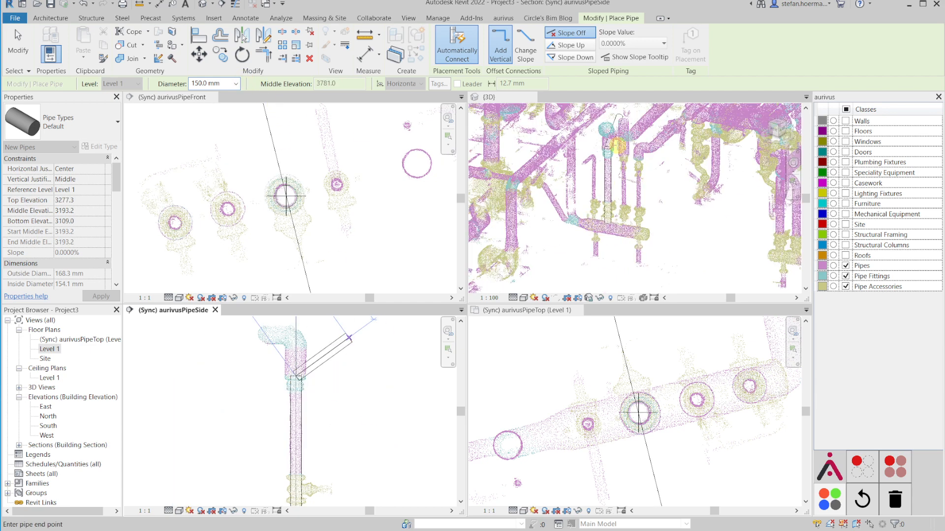
{"action": "left_click", "coordinate": [237, 83]}
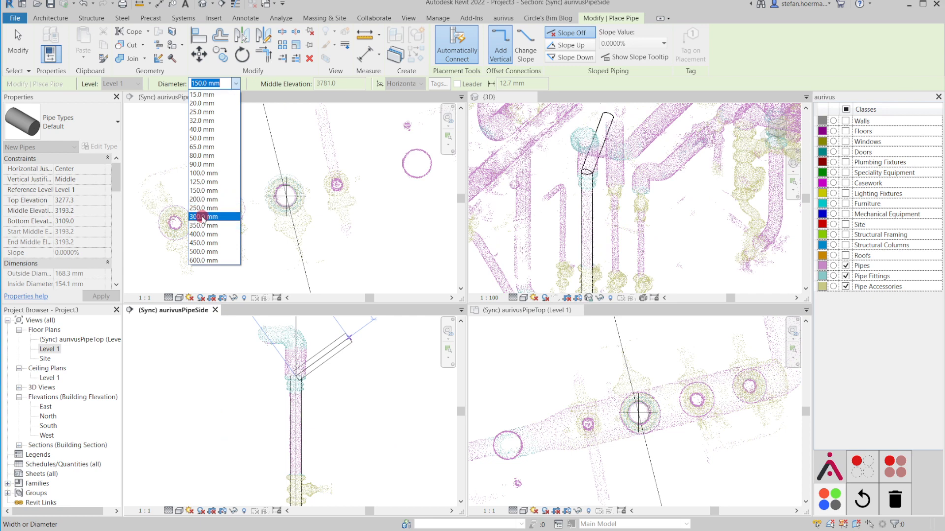
{"action": "left_click", "coordinate": [203, 216]}
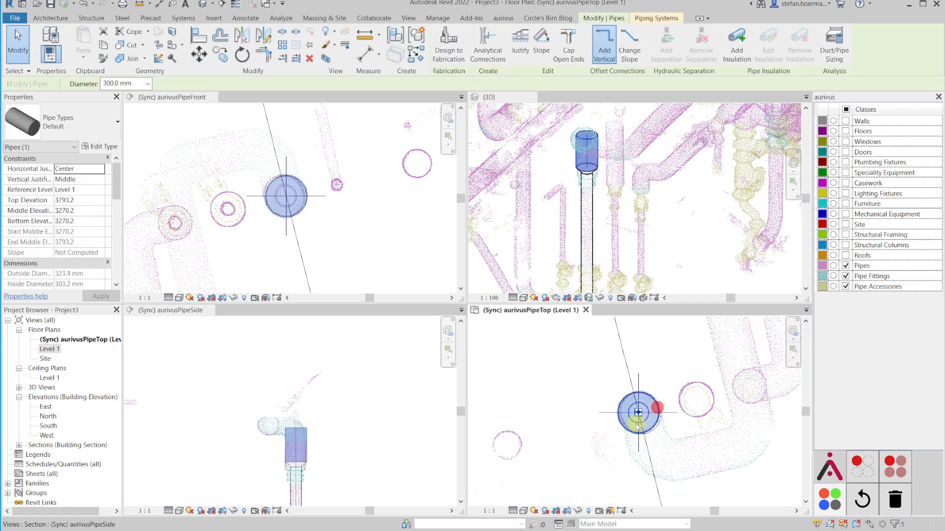
- Draw Pipe from the vertical pipe's open end, turning through an elbow into a horizontal run along the scan
{"action": "right_click", "coordinate": [637, 412]}
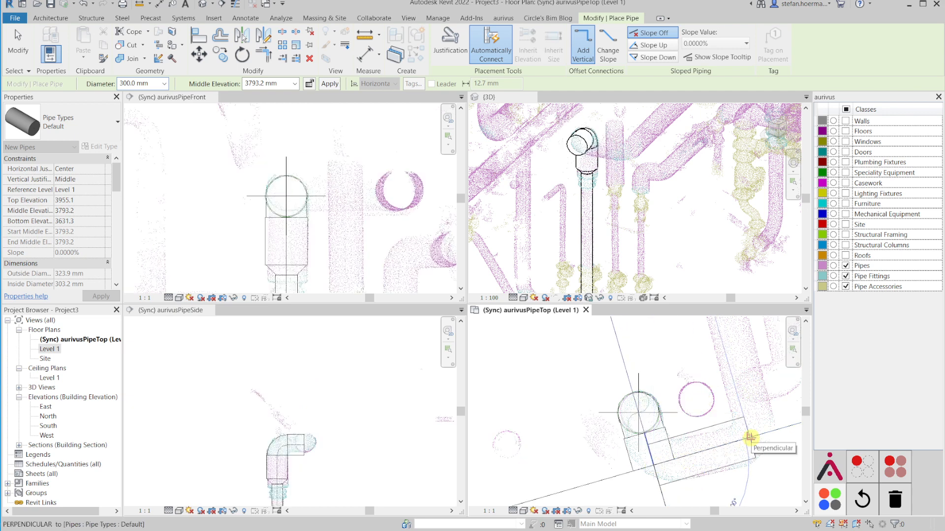
{"action": "left_click", "coordinate": [752, 438]}
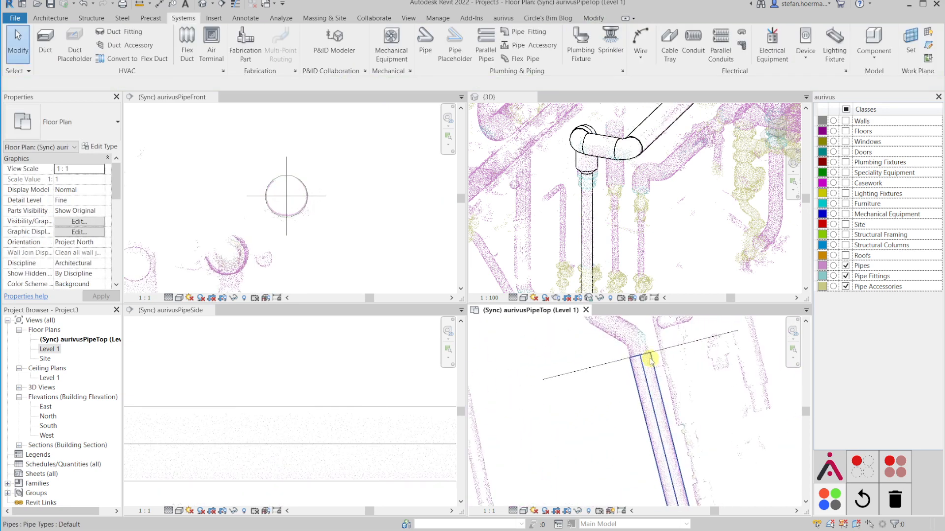
- Draw Pipe from the horizontal run's open end, adding a second elbow and the next section along the scan
{"action": "left_click", "coordinate": [650, 361]}
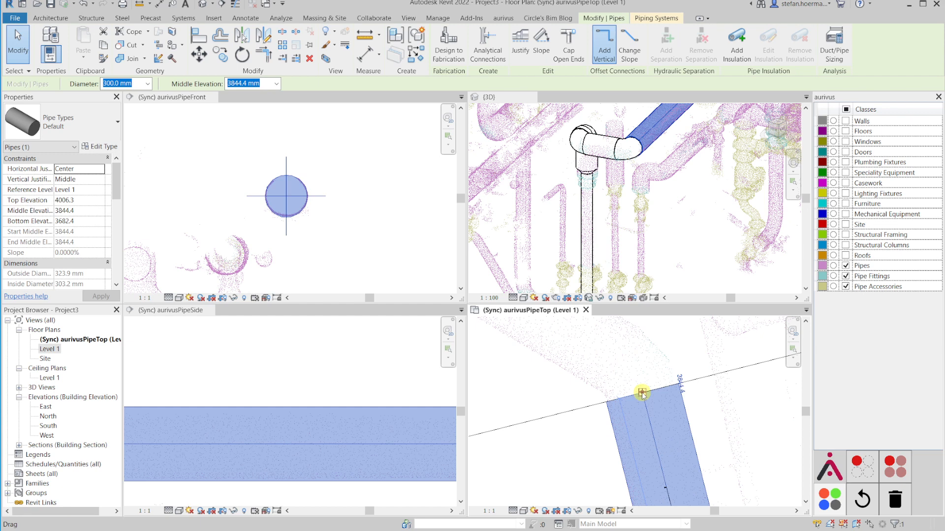
{"action": "right_click", "coordinate": [641, 392]}
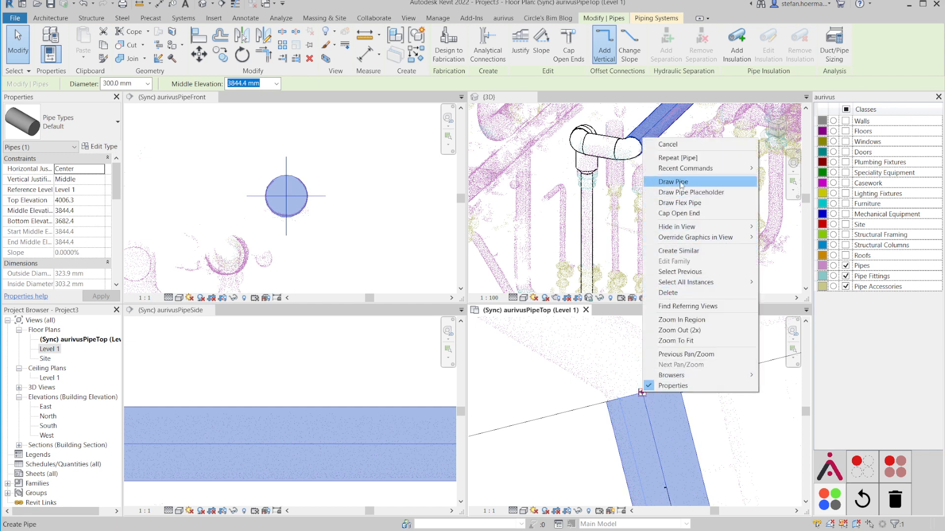
{"action": "left_click", "coordinate": [674, 181]}
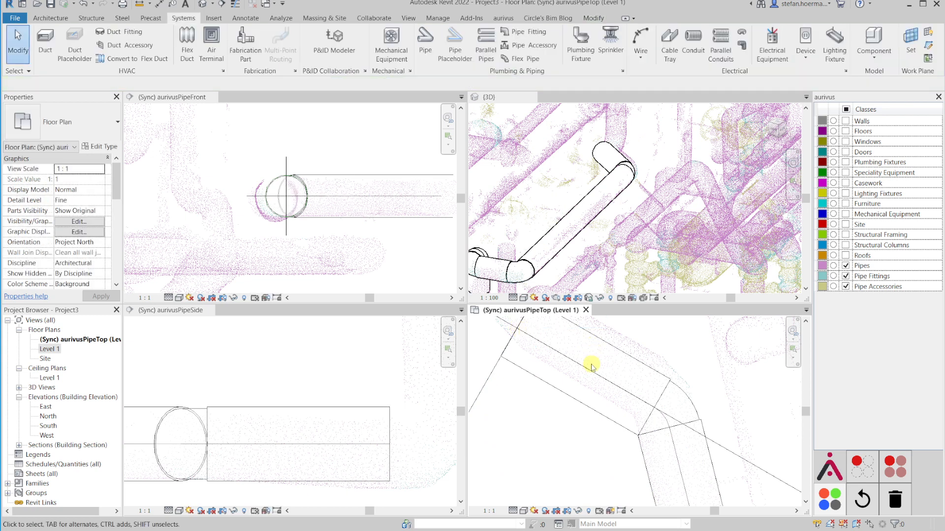
- Draw Pipe from the newest section's open end to begin a further 300 mm run at the same elevation
{"action": "left_click", "coordinate": [594, 364]}
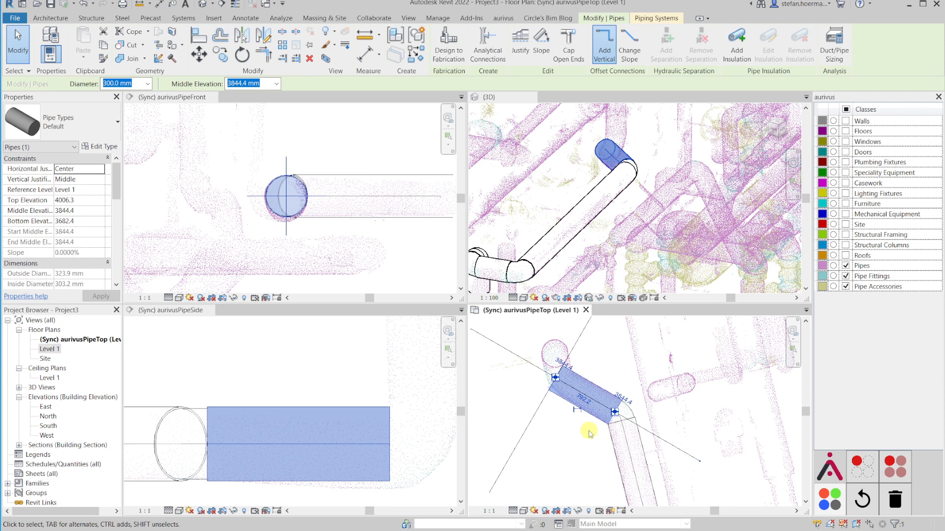
{"action": "right_click", "coordinate": [589, 434]}
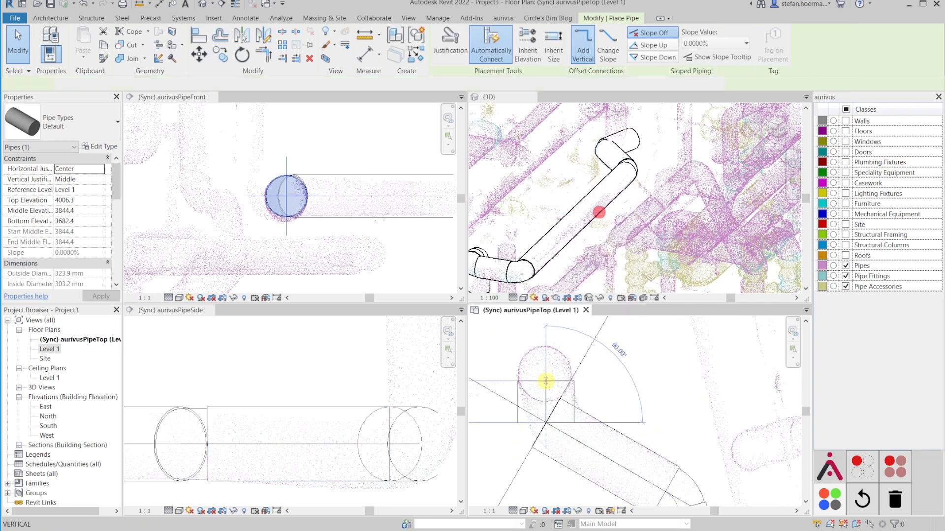
{"action": "left_click", "coordinate": [545, 380]}
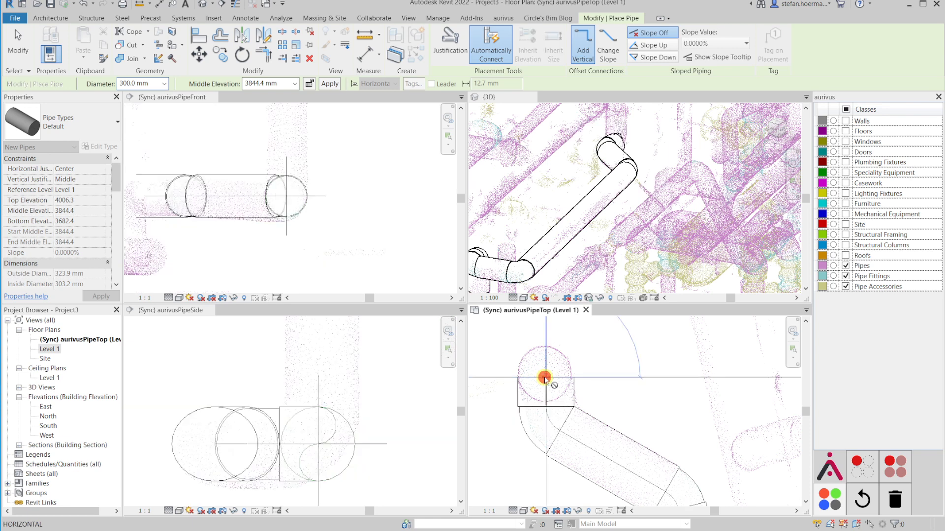